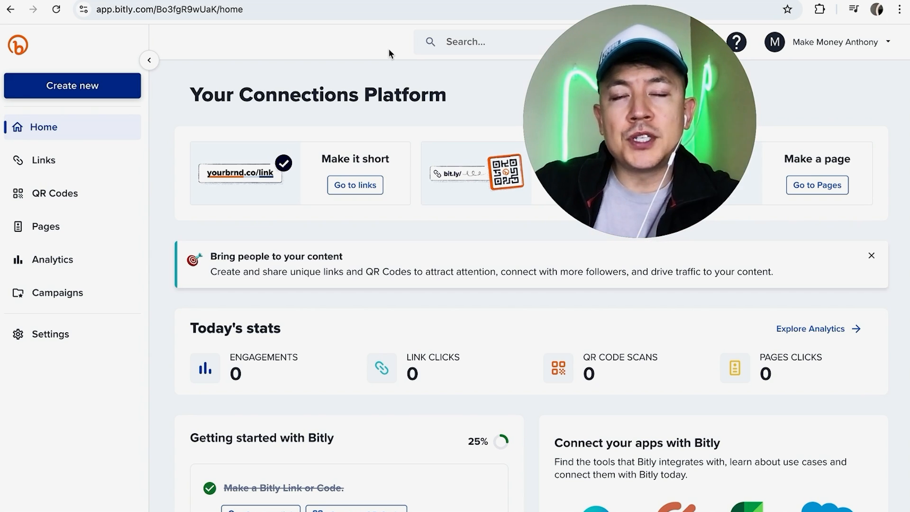
pyautogui.moveTo(374, 48)
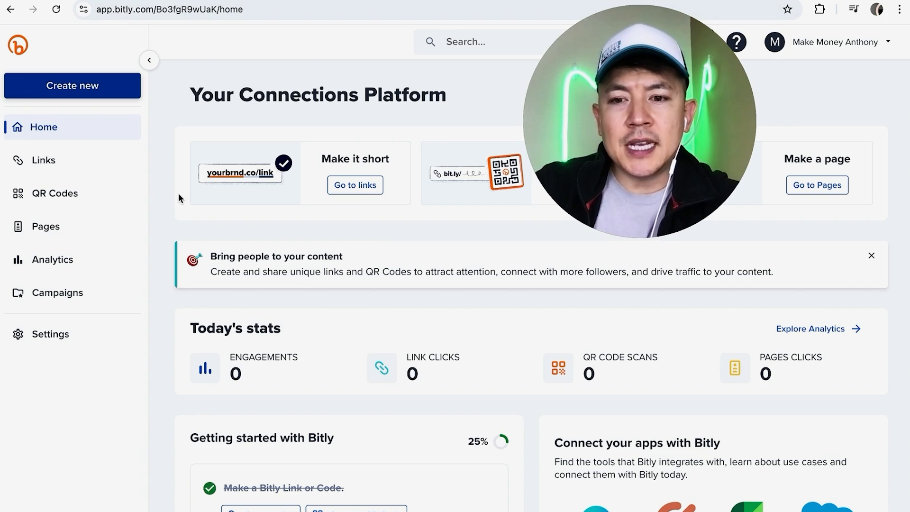
pyautogui.moveTo(155, 112)
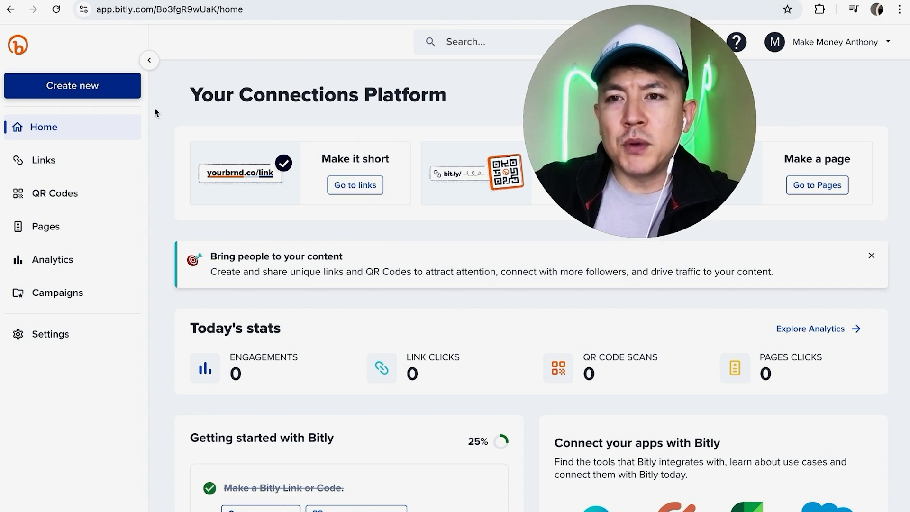
pyautogui.moveTo(162, 79)
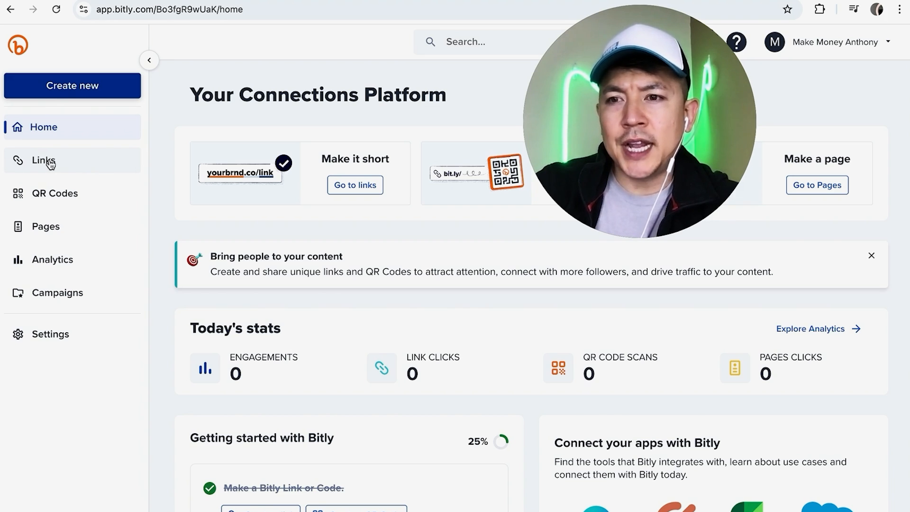
# Show the saved short links and scroll to the Yahoo (yhoo.it) link dated Mar 15, 2024.
pyautogui.click(40, 160)
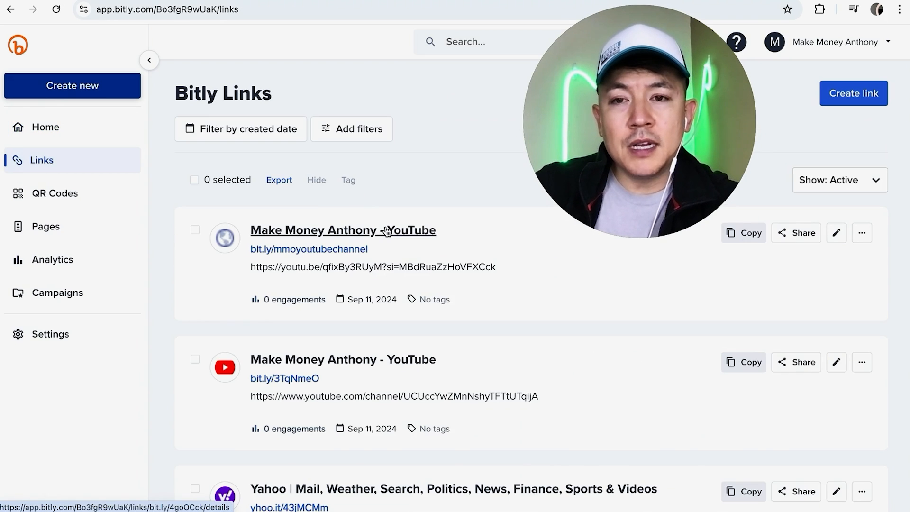
pyautogui.moveTo(407, 275)
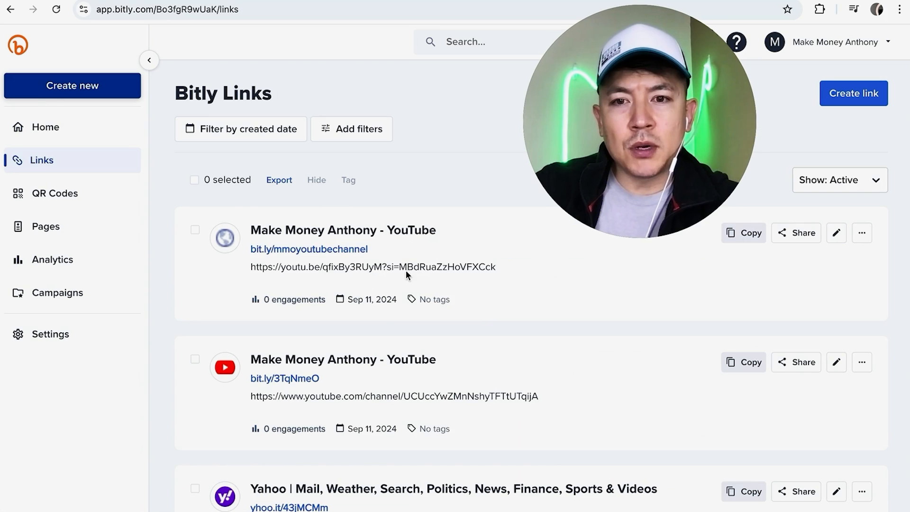
pyautogui.moveTo(285, 378)
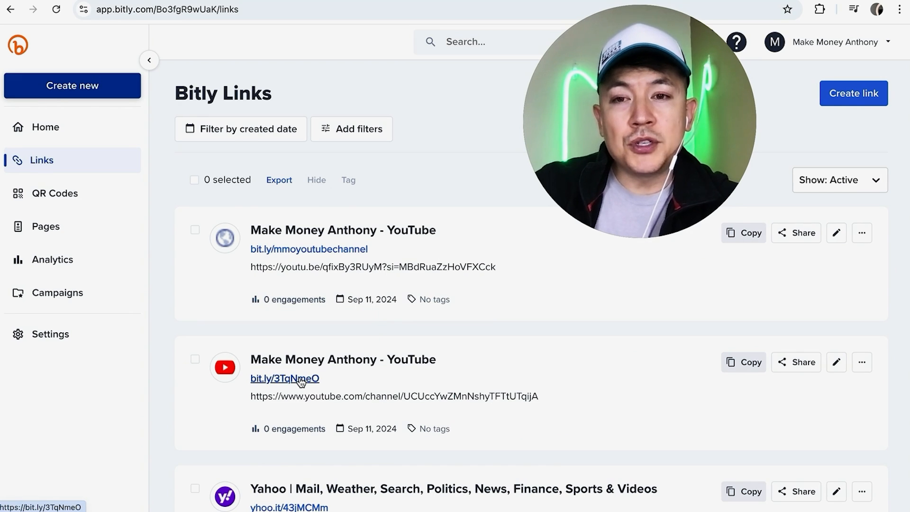
pyautogui.scroll(-3)
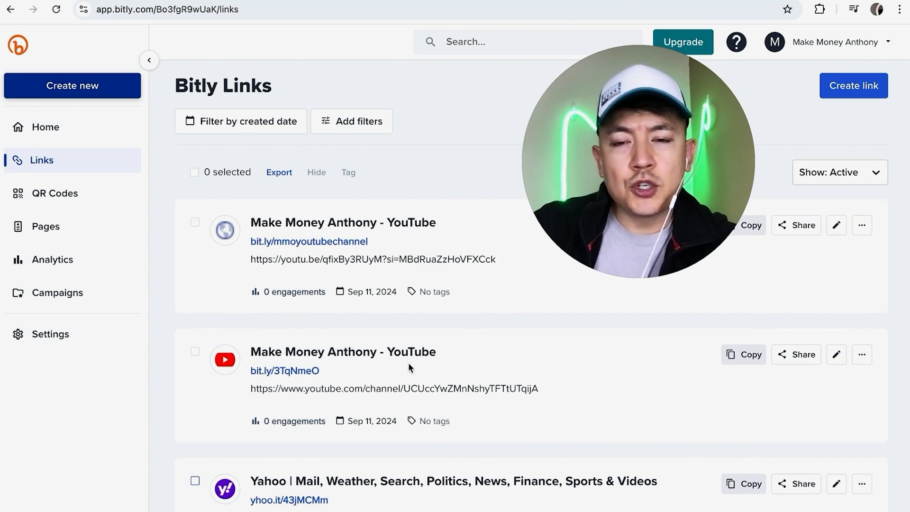
pyautogui.scroll(-3)
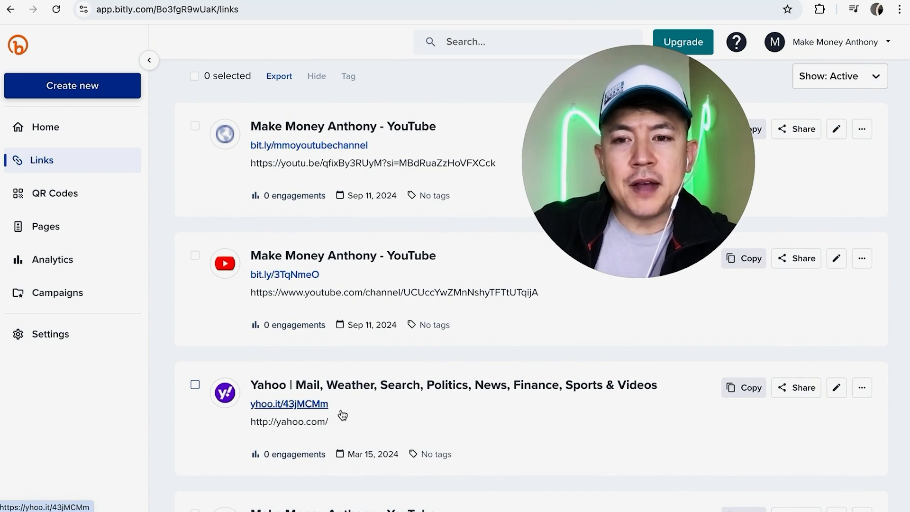
pyautogui.moveTo(665, 410)
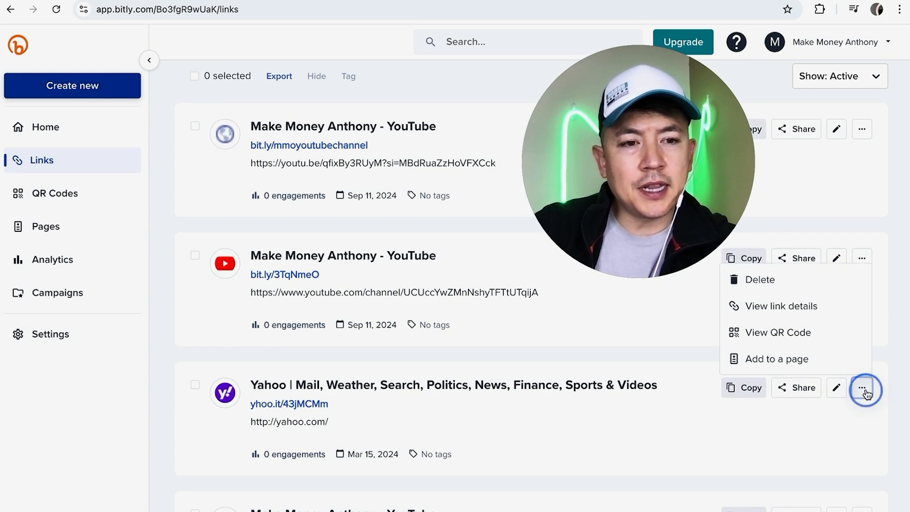
pyautogui.moveTo(811, 358)
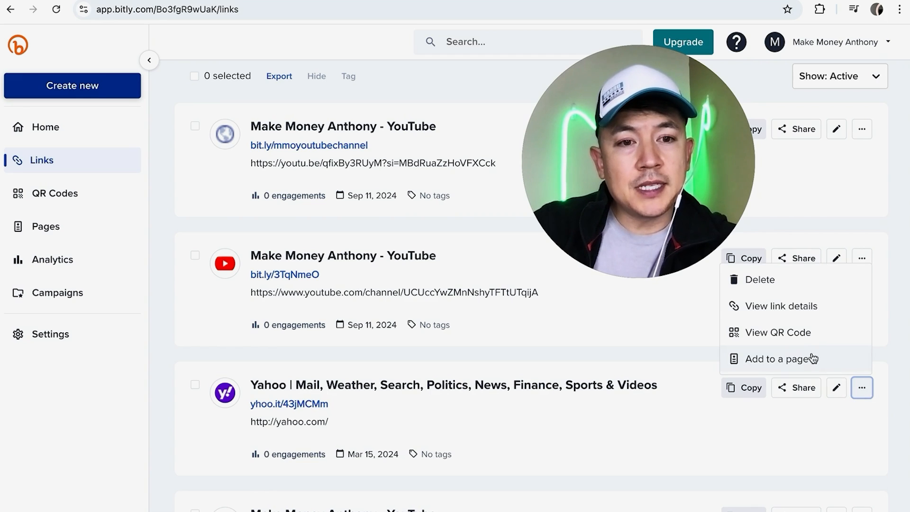
pyautogui.moveTo(795, 279)
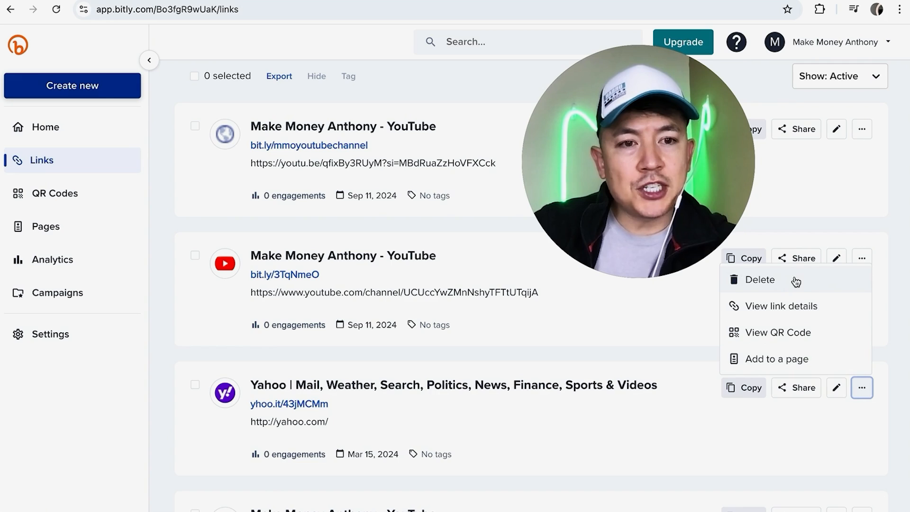
# Choose Delete for the Yahoo short link, bringing up the cannot-be-undone confirmation.
pyautogui.click(759, 280)
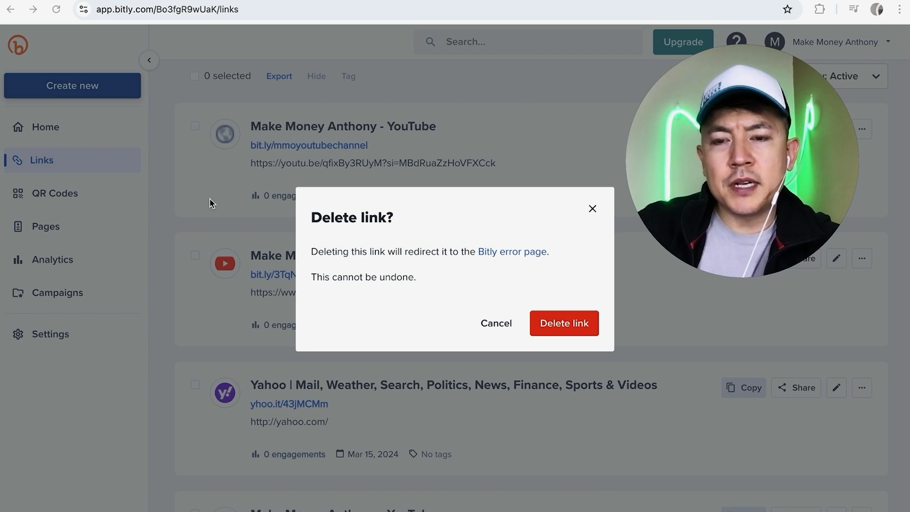
pyautogui.moveTo(348, 238)
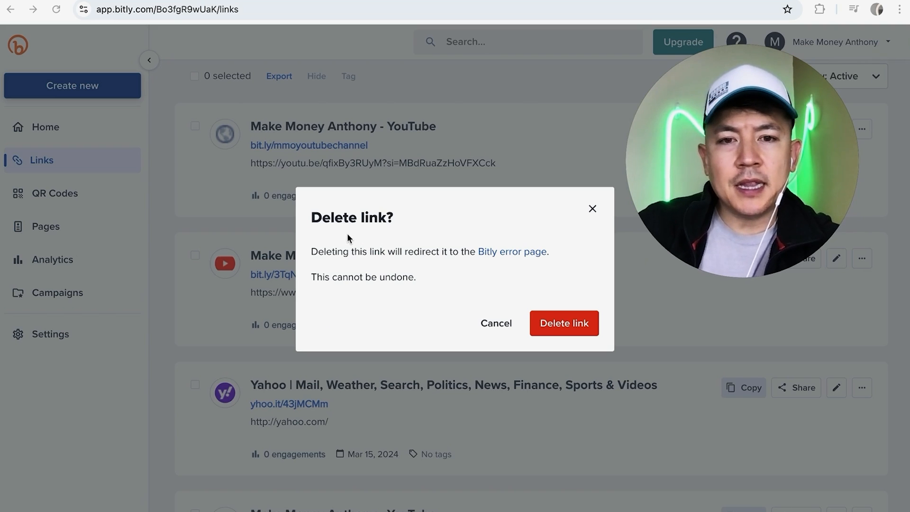
pyautogui.moveTo(411, 241)
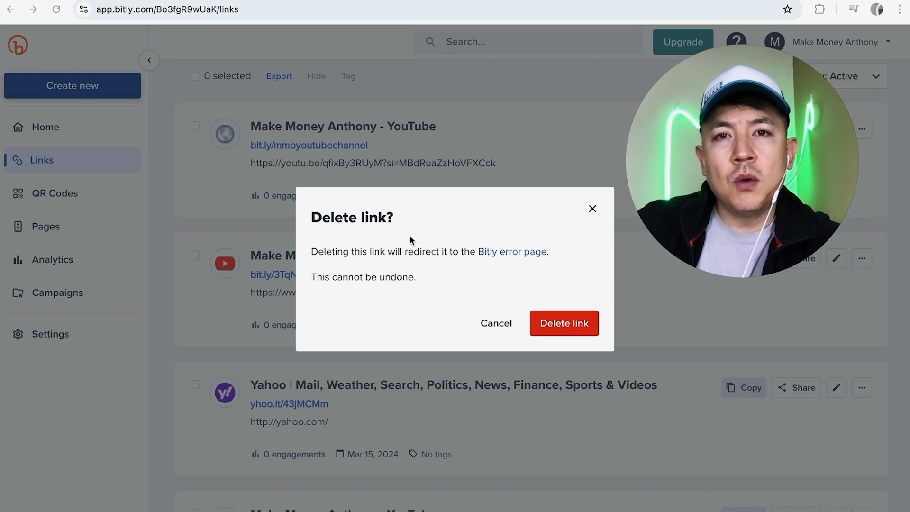
pyautogui.moveTo(467, 248)
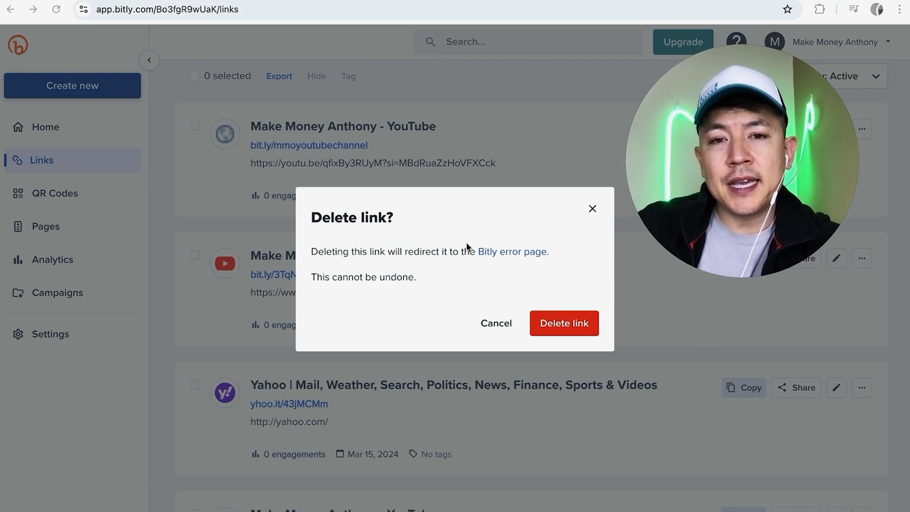
pyautogui.moveTo(461, 266)
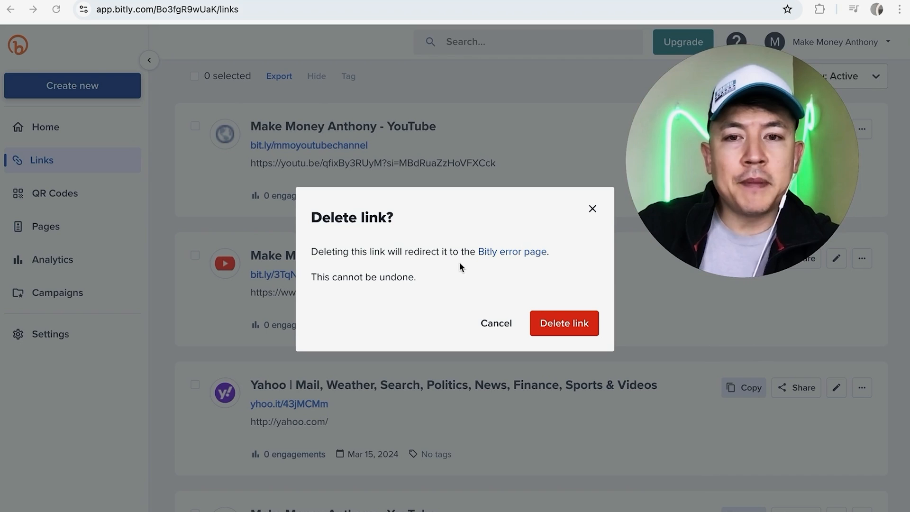
pyautogui.moveTo(350, 277)
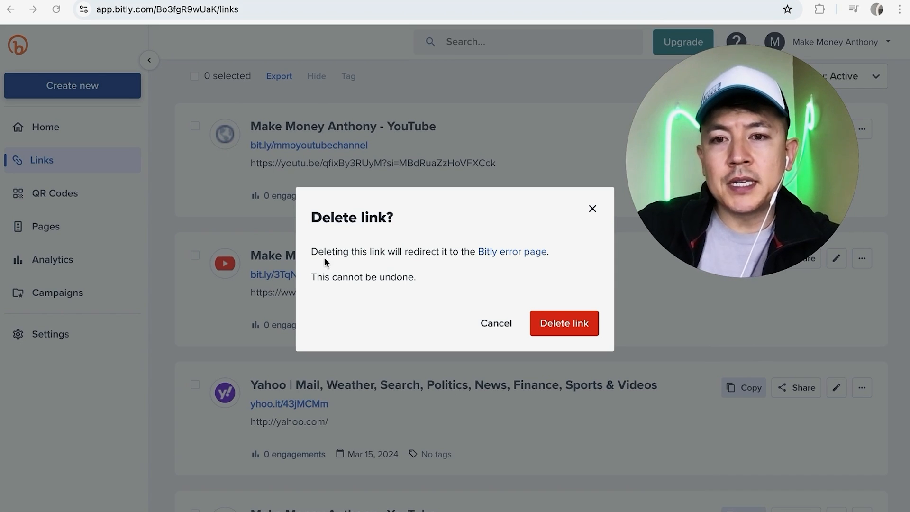
pyautogui.moveTo(486, 226)
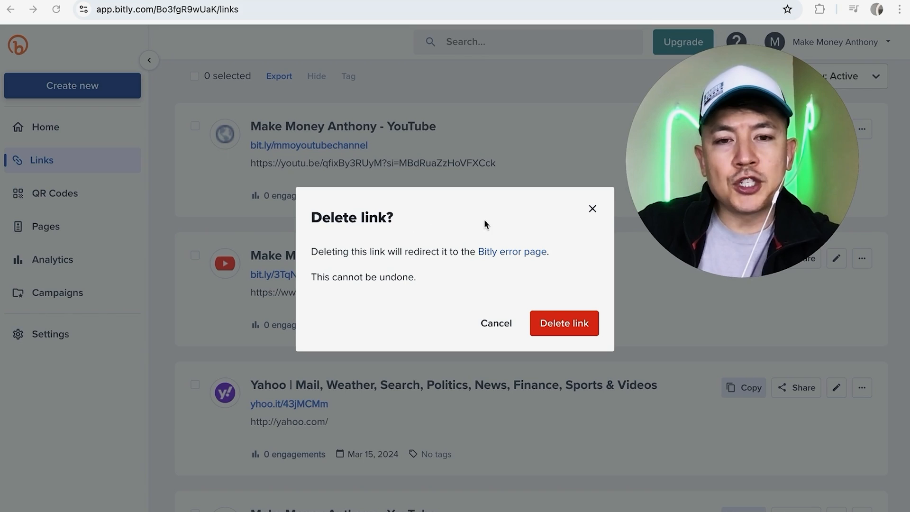
# Confirm deletion of the Yahoo link, leaving only the three YouTube short links listed.
pyautogui.click(563, 322)
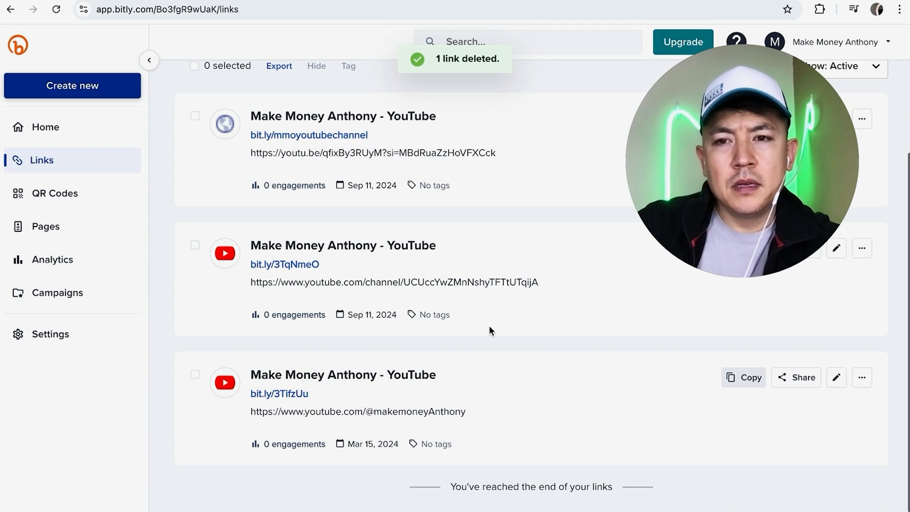
pyautogui.scroll(3)
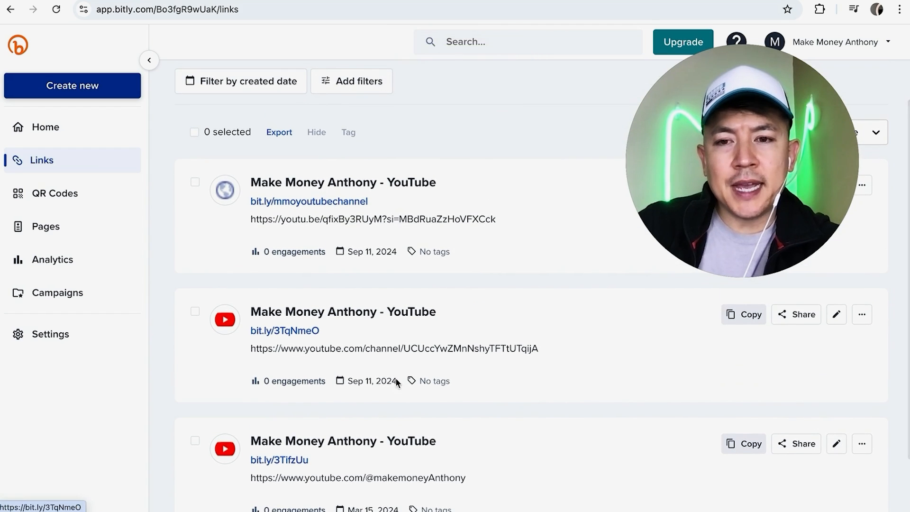
pyautogui.scroll(-3)
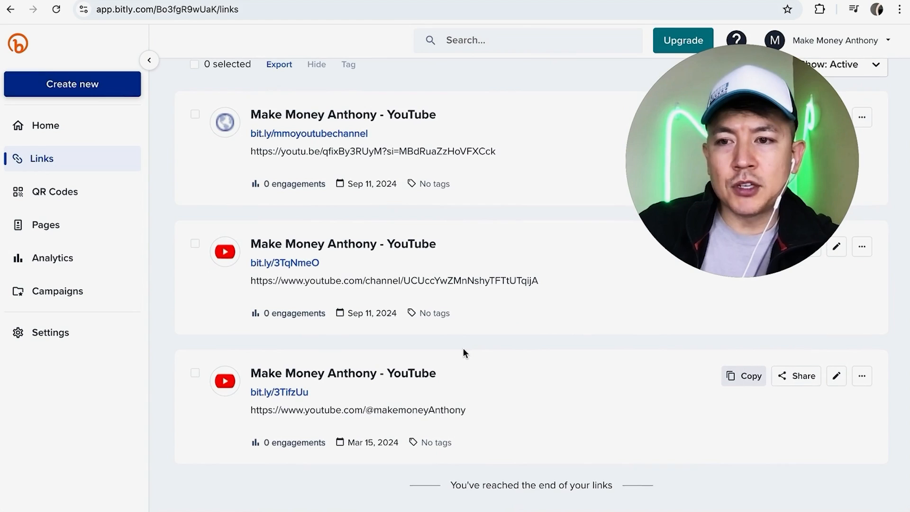
pyautogui.scroll(3)
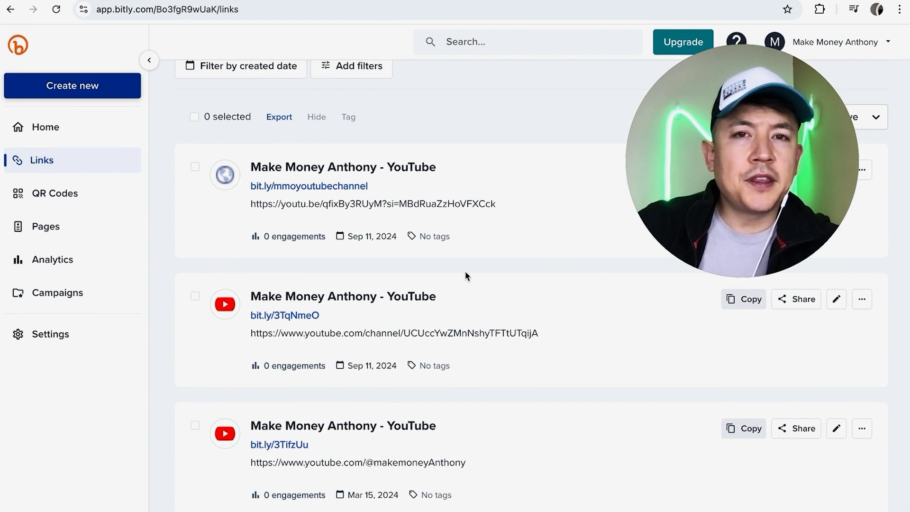
pyautogui.moveTo(430, 229)
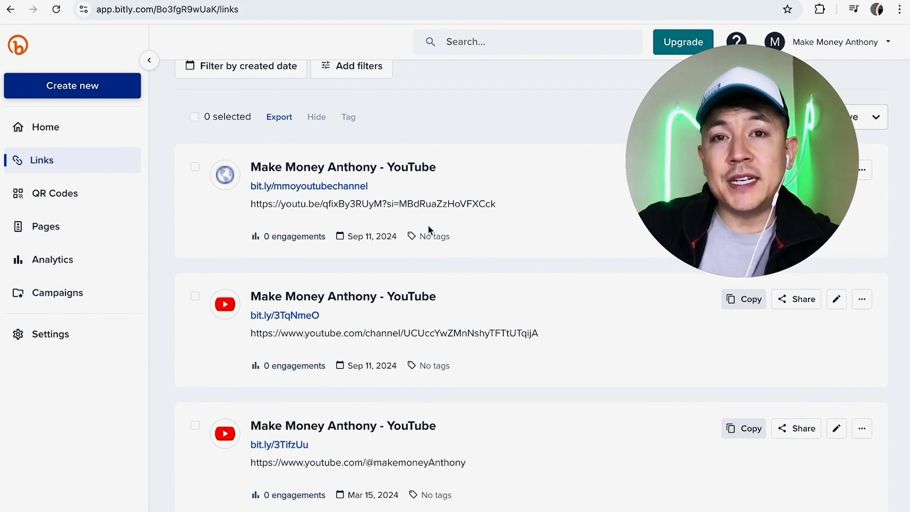
pyautogui.moveTo(511, 255)
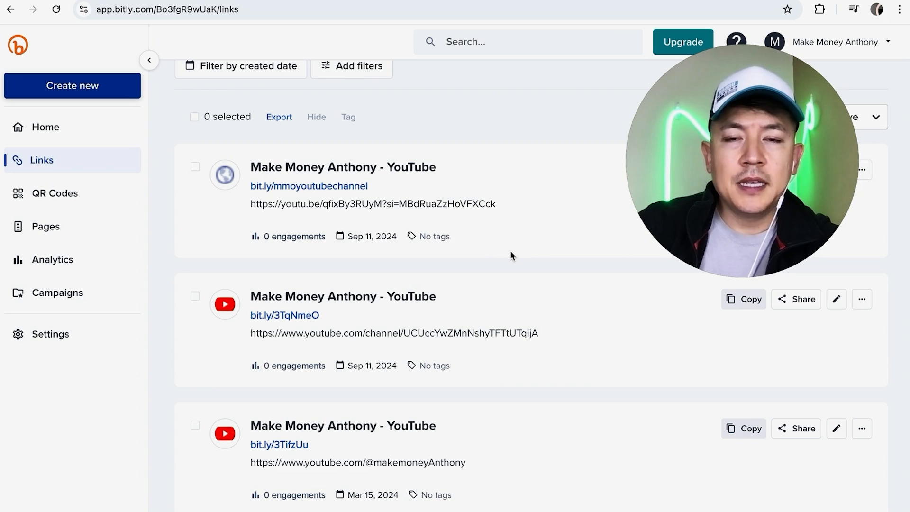
pyautogui.moveTo(617, 337)
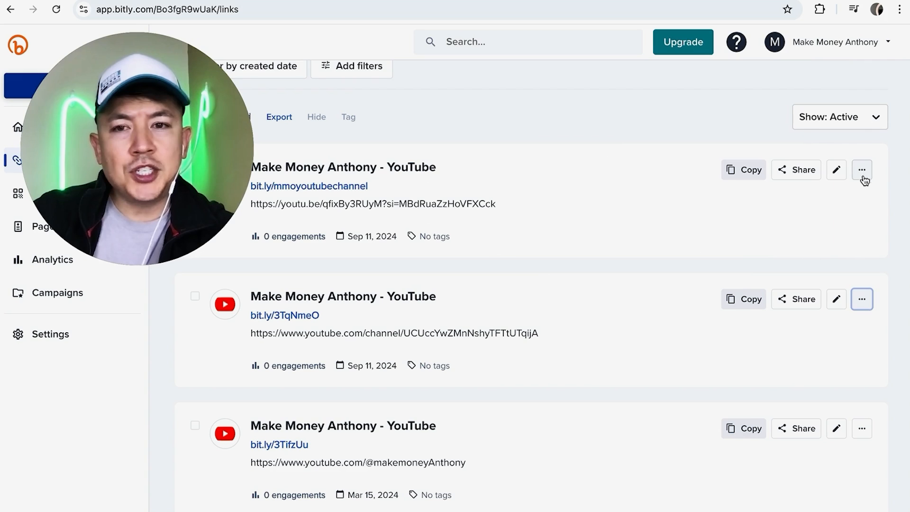
# Reveal the actions for bit.ly/mmoyoutubechannel, where Delete is greyed out for the redirected link.
pyautogui.click(862, 170)
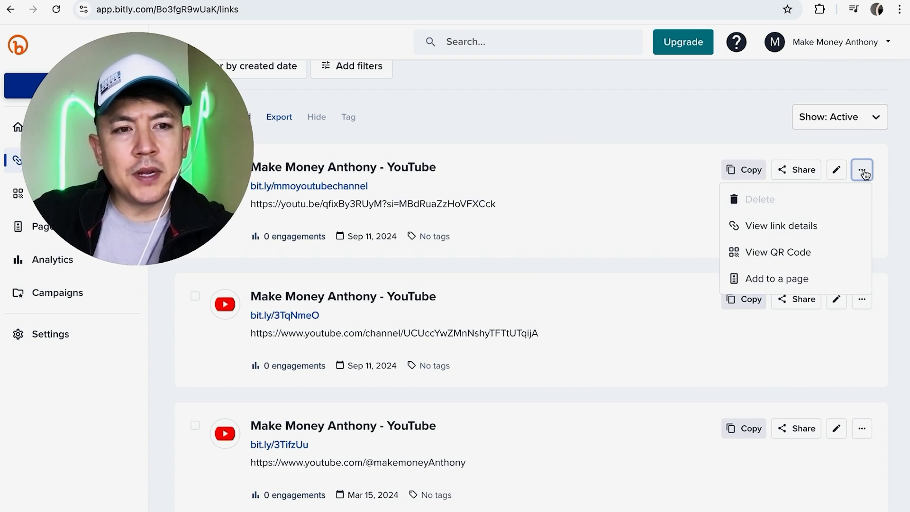
pyautogui.moveTo(759, 199)
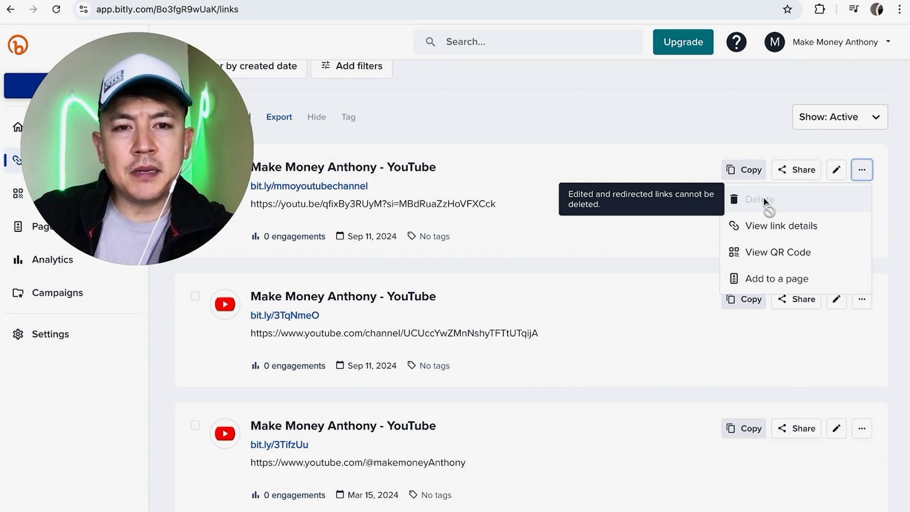
pyautogui.moveTo(449, 140)
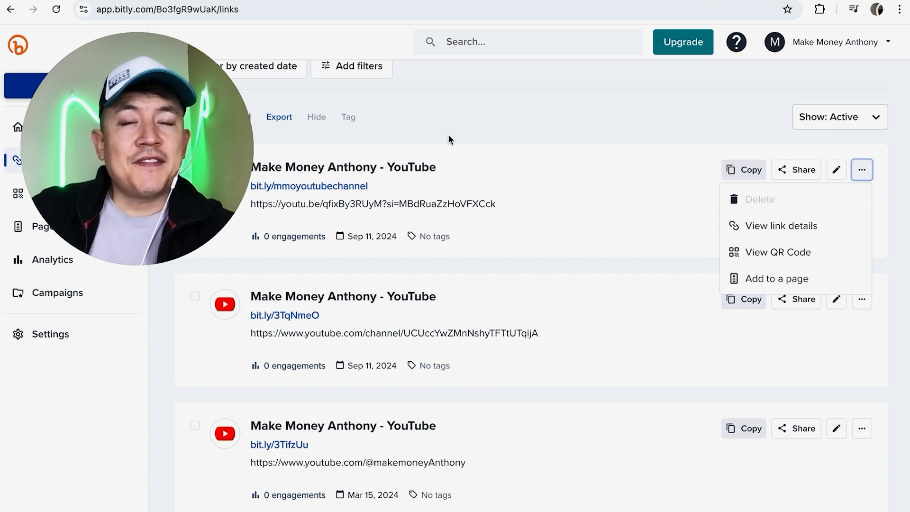